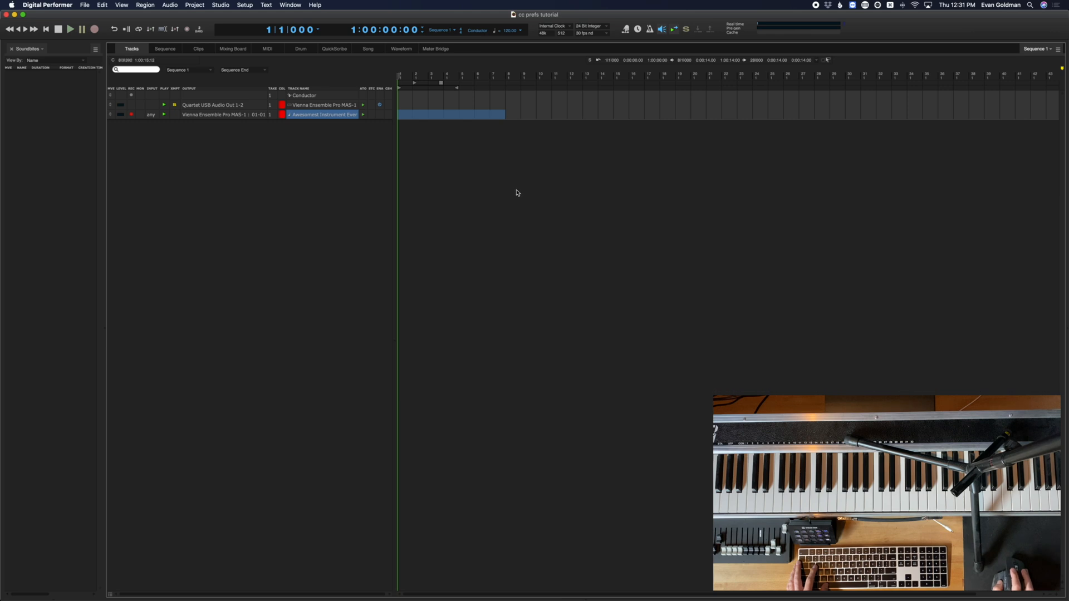
{"action": "mouse_move", "coordinate": [516, 182]}
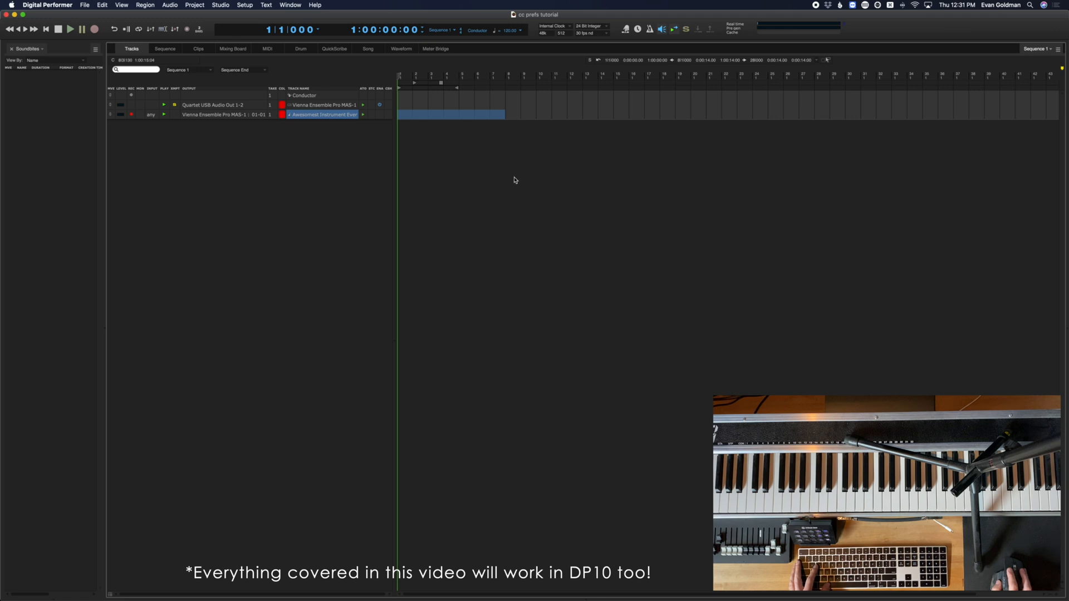
{"action": "mouse_move", "coordinate": [527, 182]}
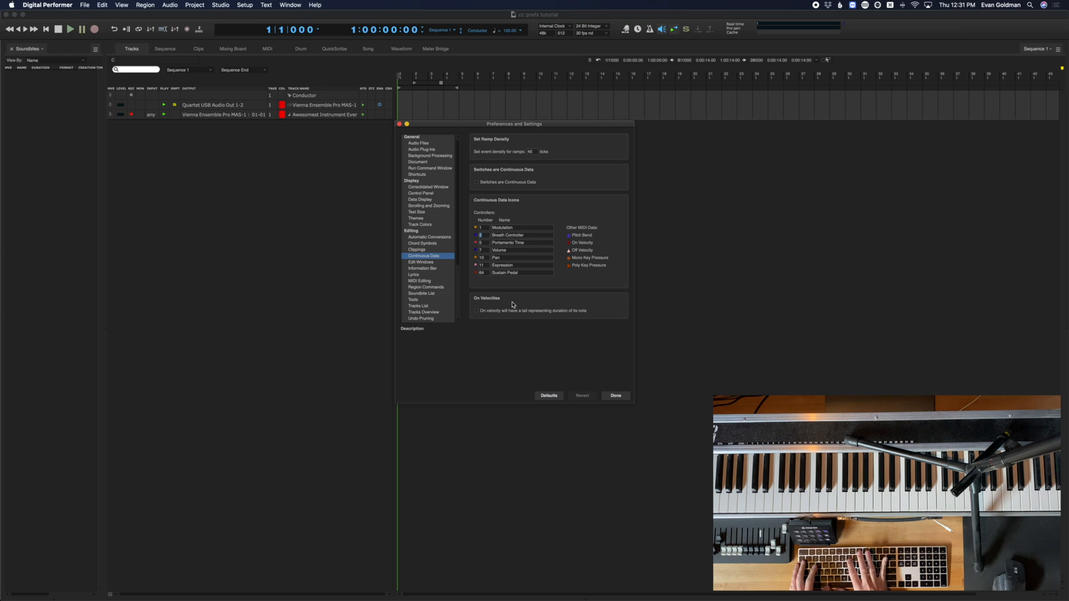
{"action": "mouse_move", "coordinate": [554, 250]}
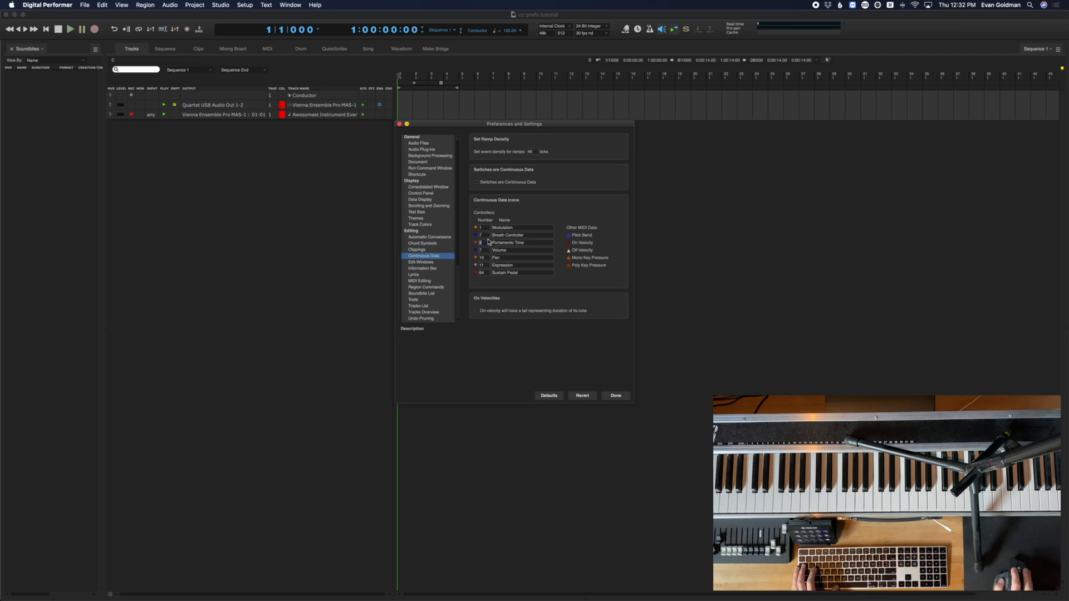
Edit the controller numbers and rename Breath Controller to a custom name like Volume
{"action": "left_click", "coordinate": [481, 243]}
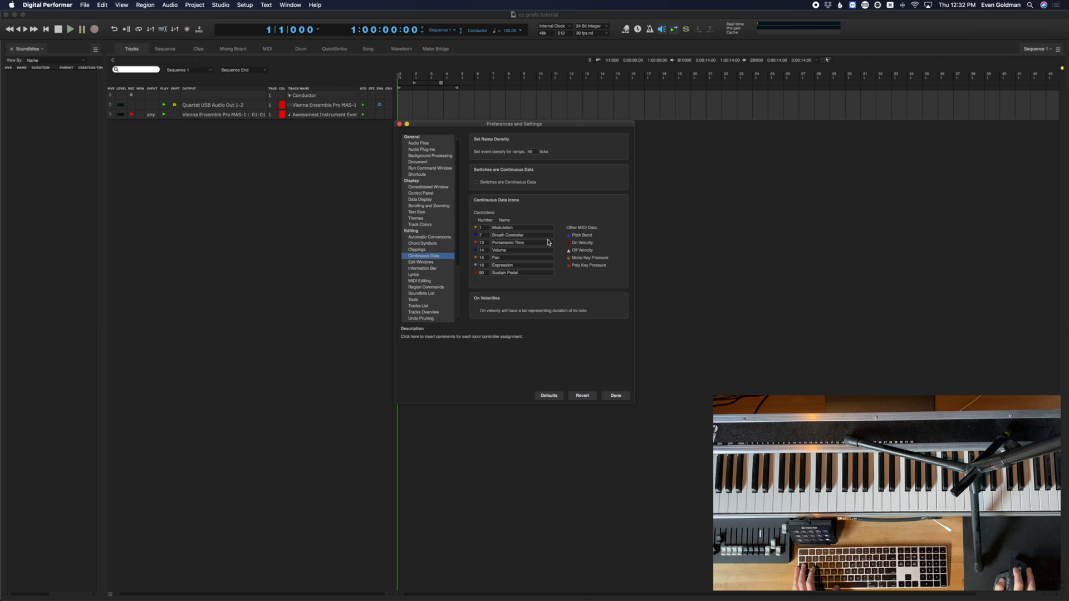
{"action": "double_click", "coordinate": [508, 235]}
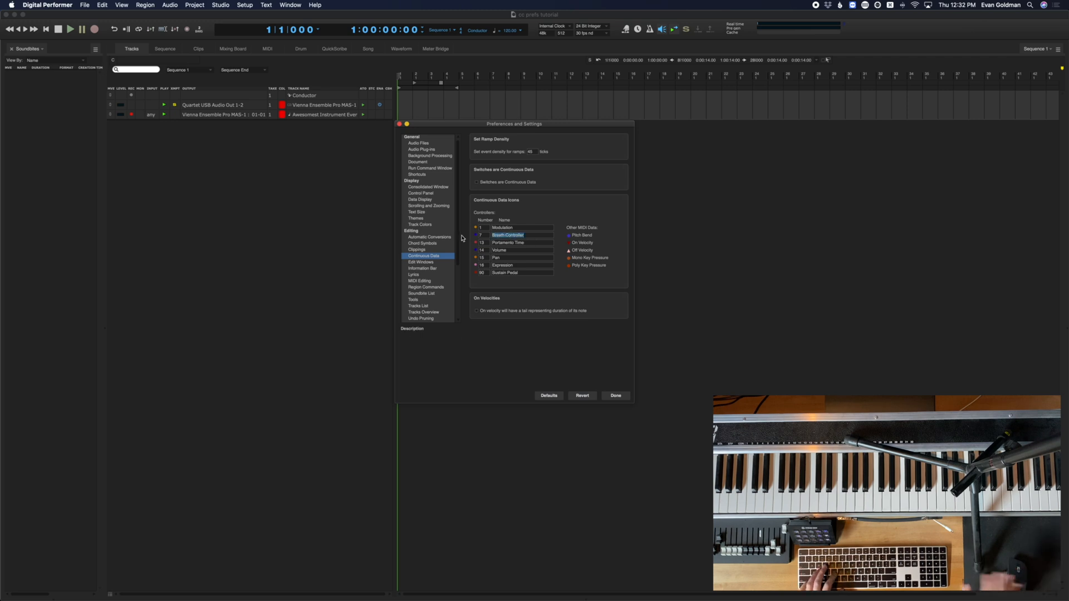
{"action": "left_click", "coordinate": [508, 241]}
{"action": "type", "text": "ATK"}
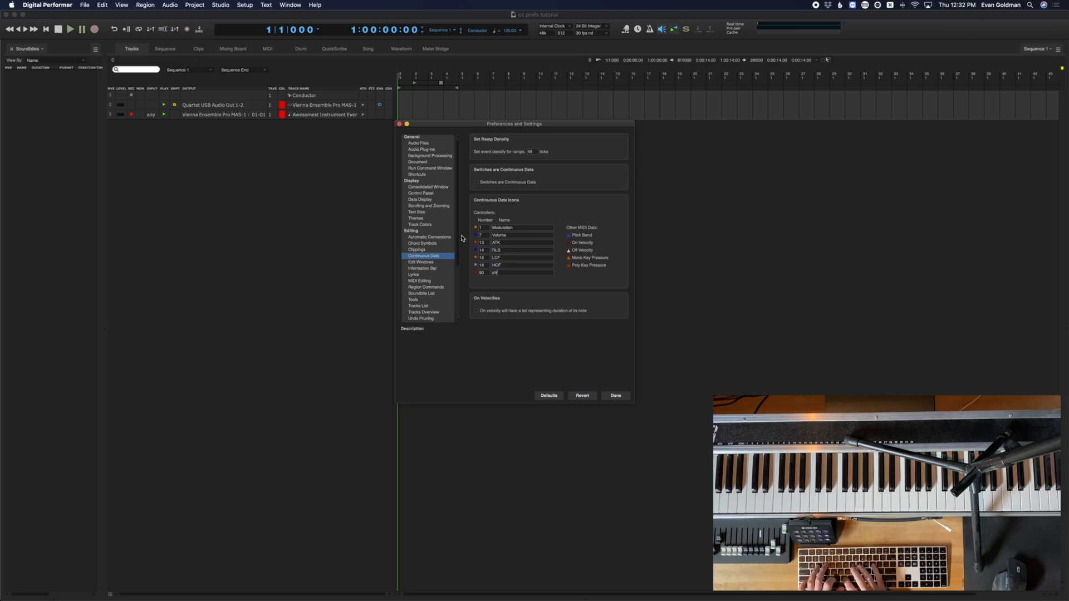
Name the final controller row eVERB so every entry carries a custom label
{"action": "type", "text": "eVERB"}
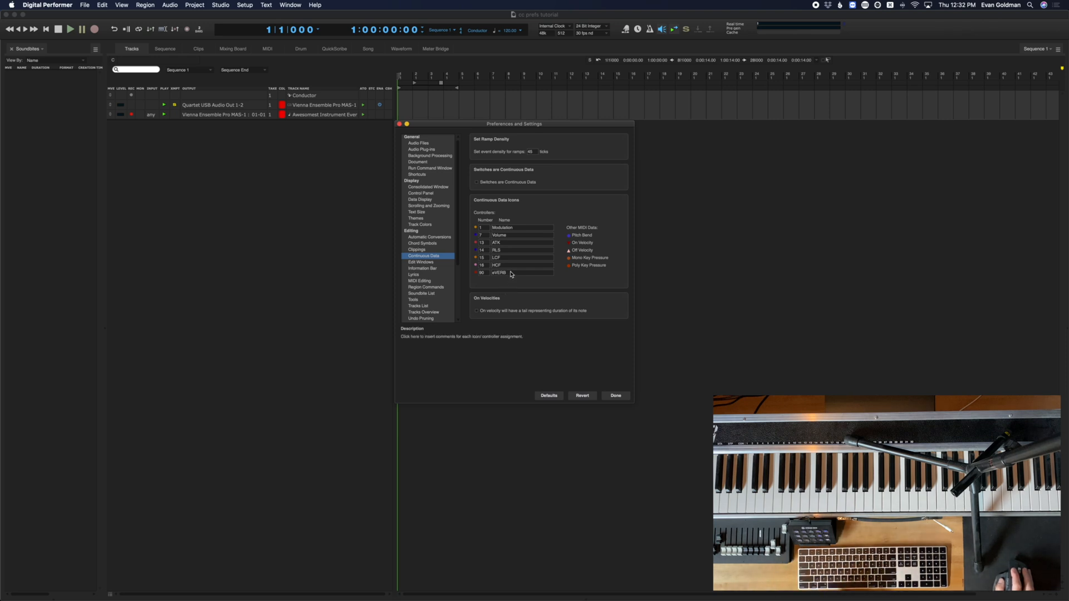
{"action": "mouse_move", "coordinate": [510, 273]}
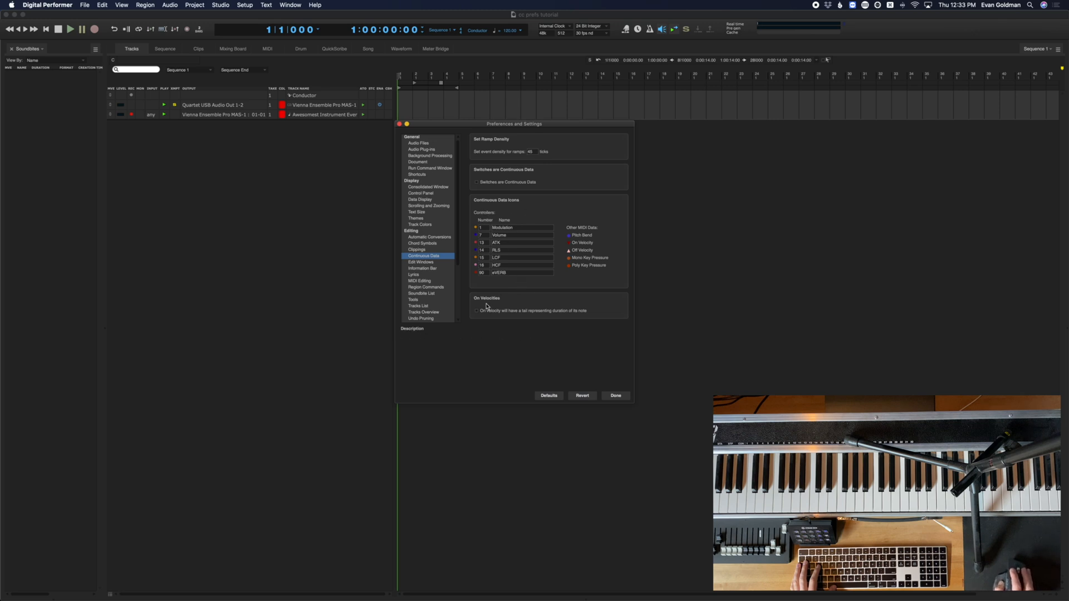
{"action": "mouse_move", "coordinate": [514, 290]}
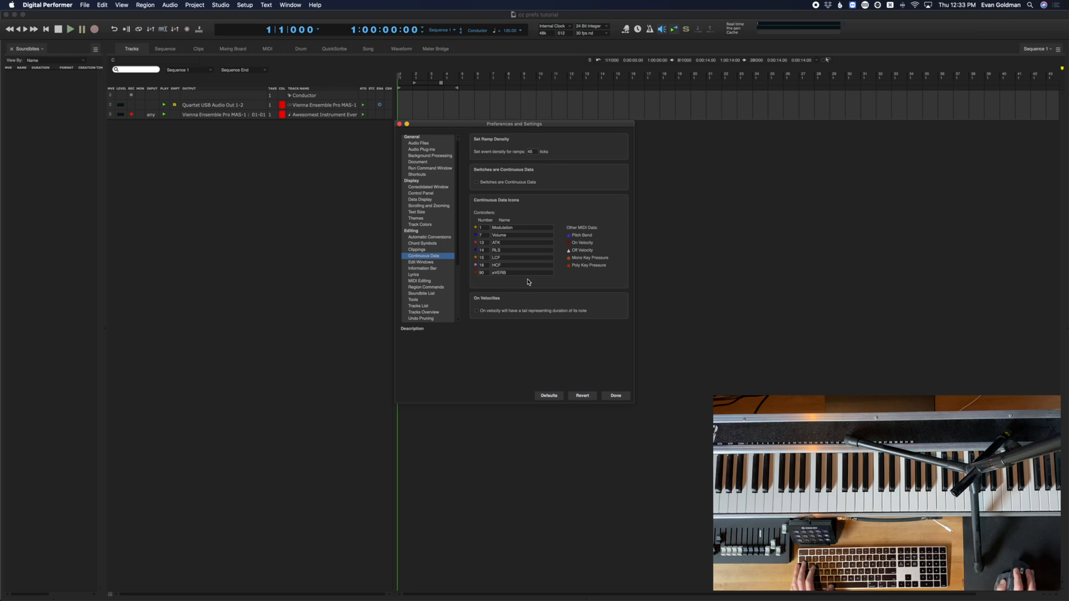
{"action": "mouse_move", "coordinate": [501, 202]}
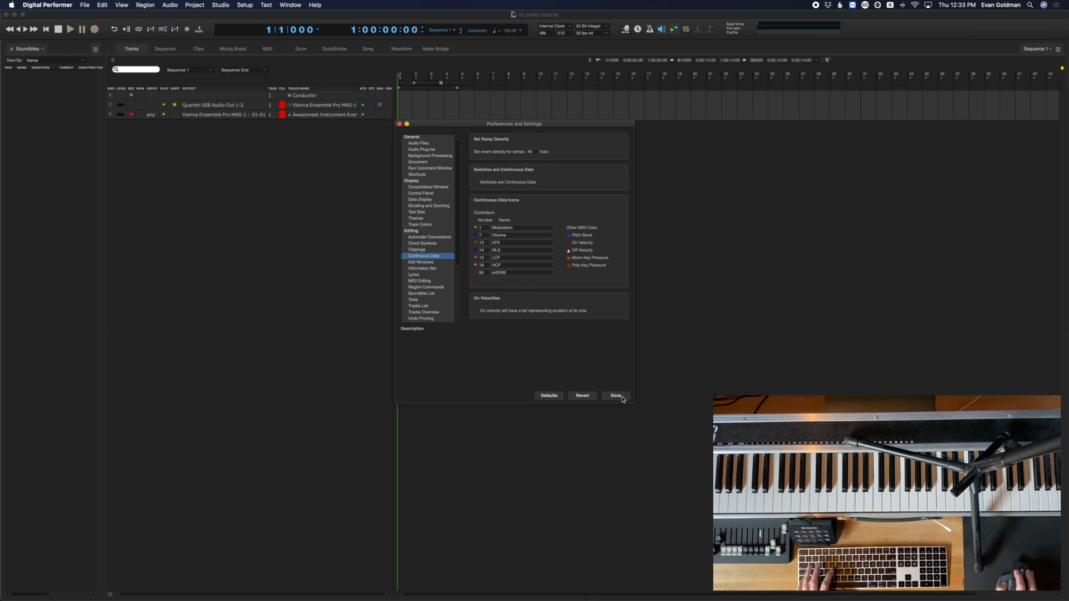
Confirm the custom controllers with Done and open the instrument track's region in the MIDI Editor
{"action": "left_click", "coordinate": [616, 395]}
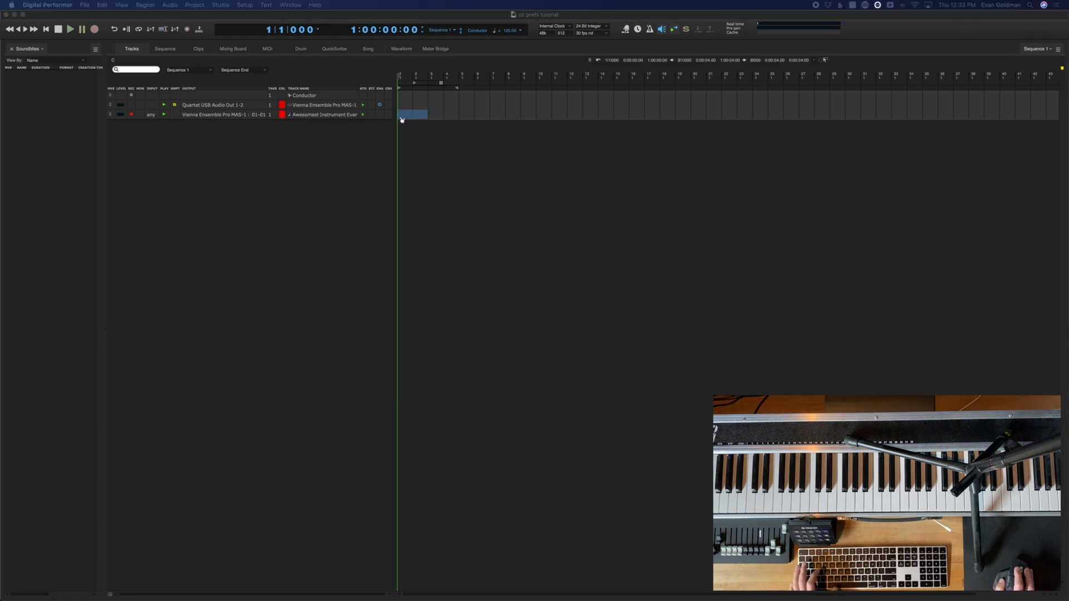
{"action": "double_click", "coordinate": [414, 114]}
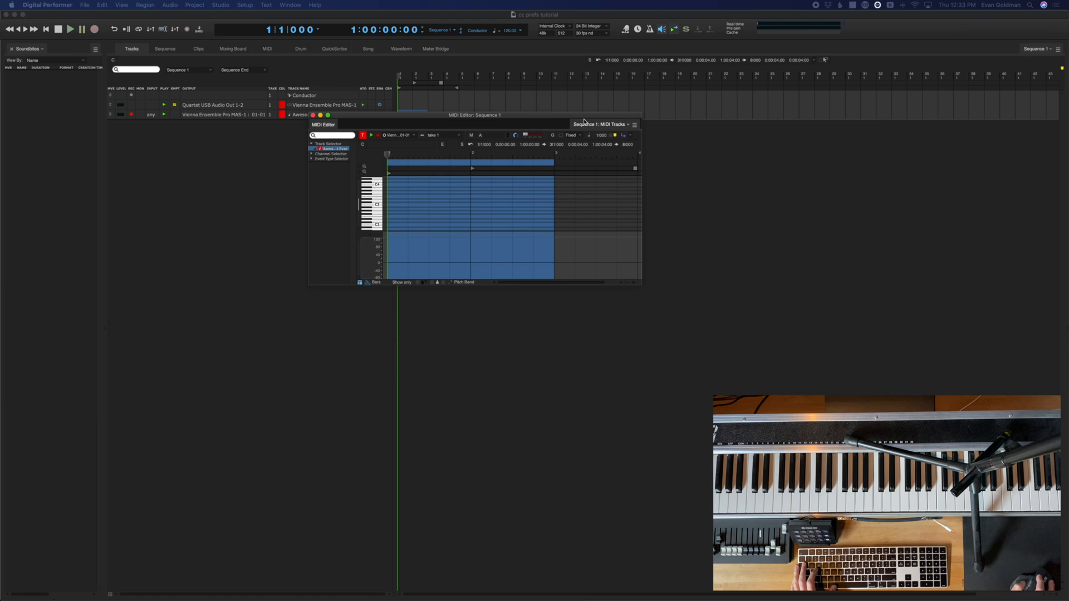